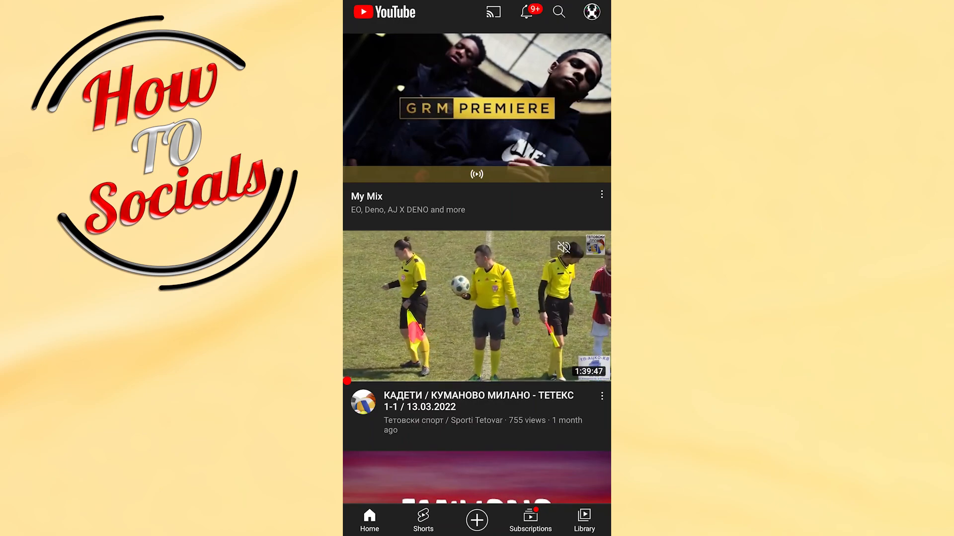
Reach the General settings page from the profile avatar's account menu via Settings
click(590, 12)
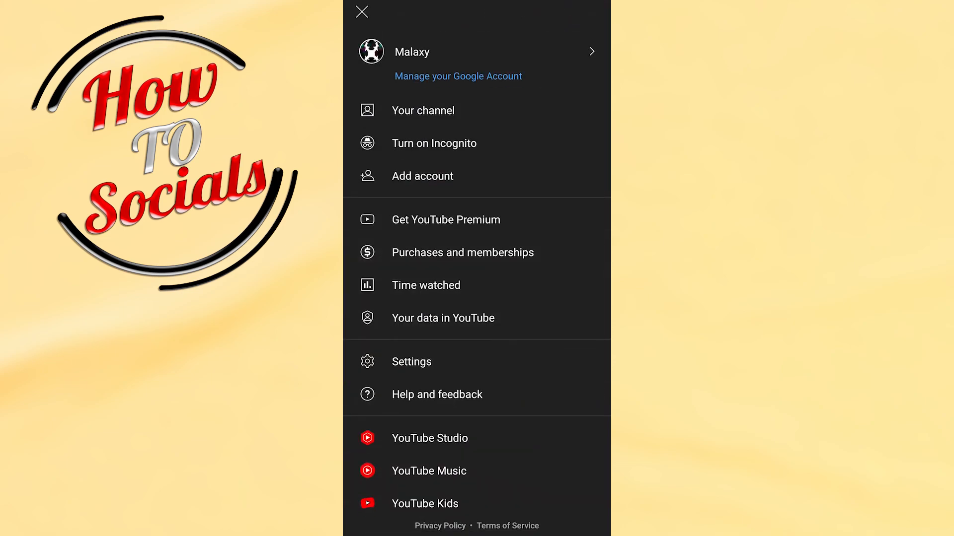
click(412, 362)
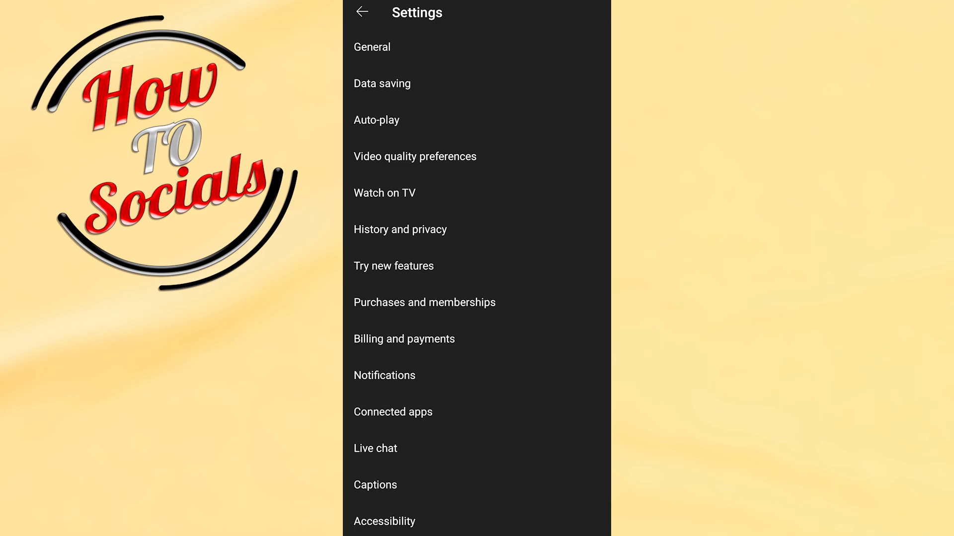
click(370, 47)
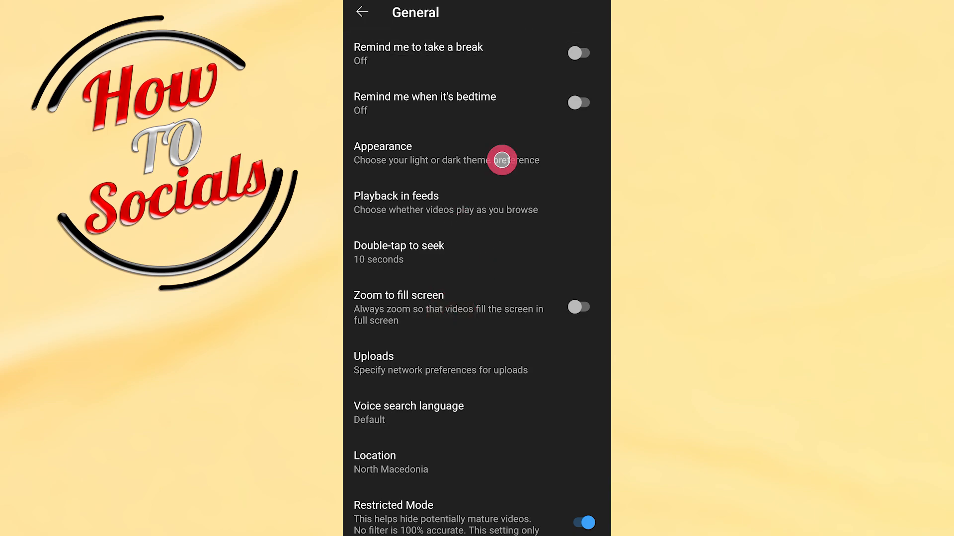
Choose Light theme in the Appearance dialog, replacing Dark theme
click(426, 153)
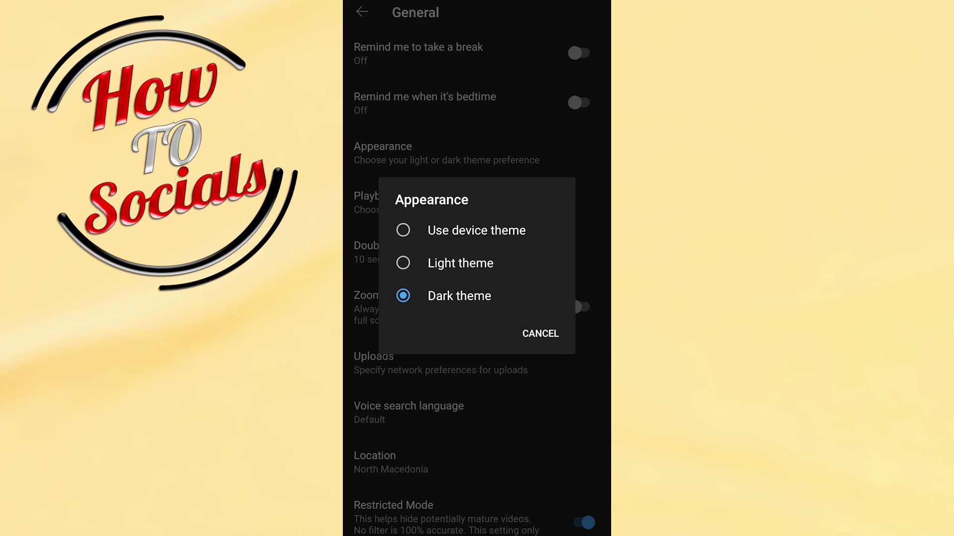
click(538, 334)
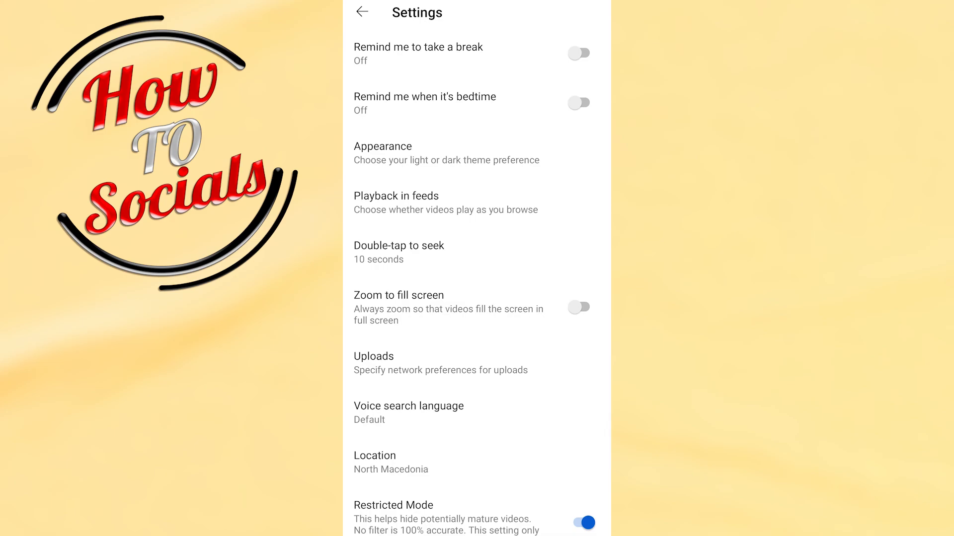
Back out of Settings to the home feed, now displayed in light theme
scroll(up, 3)
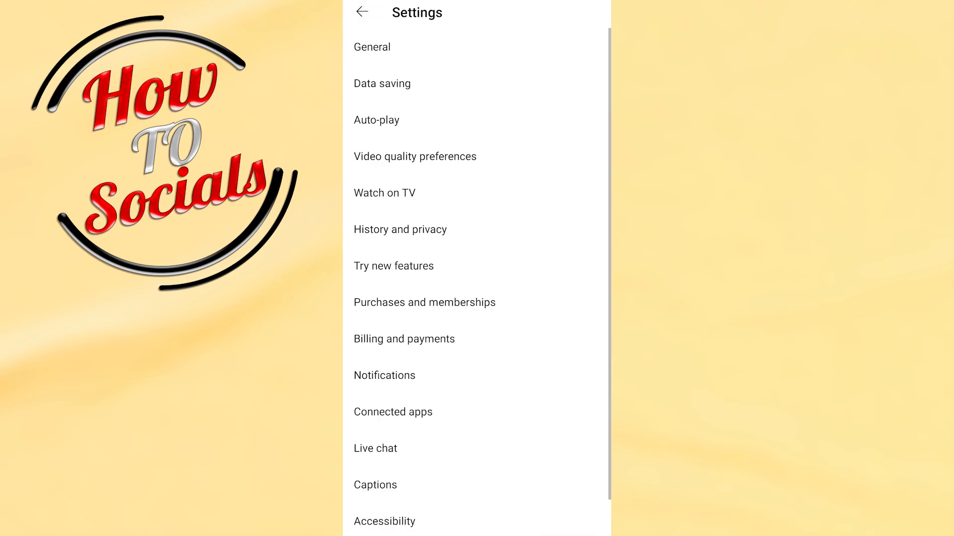
click(362, 12)
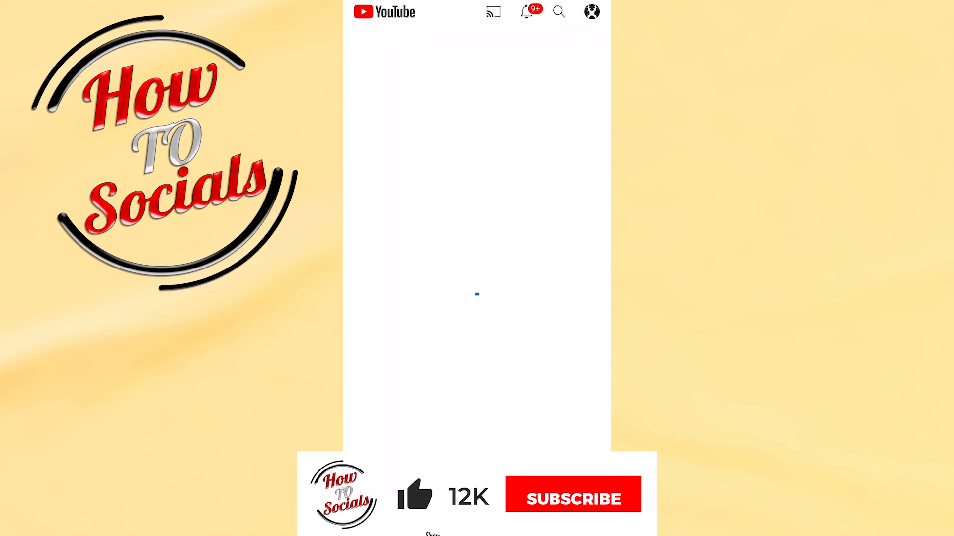
click(573, 495)
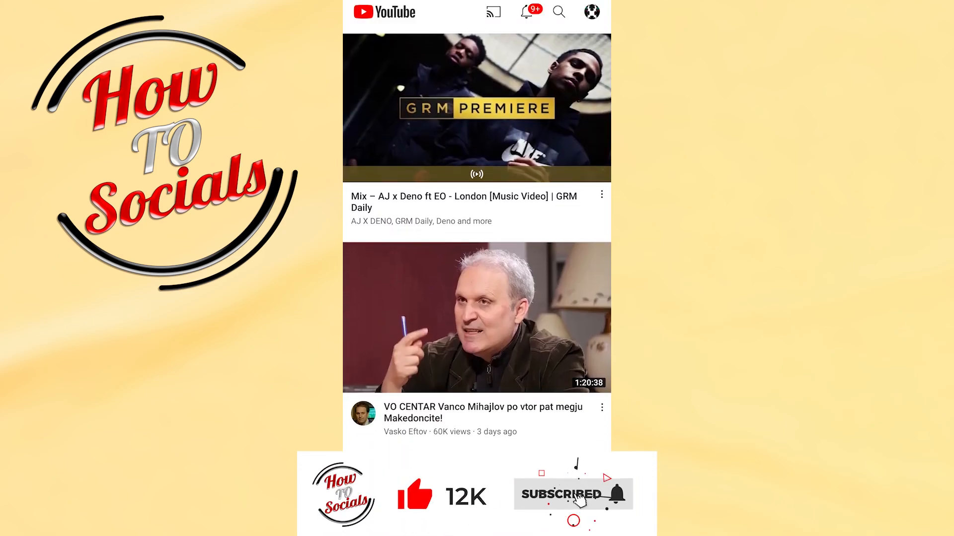